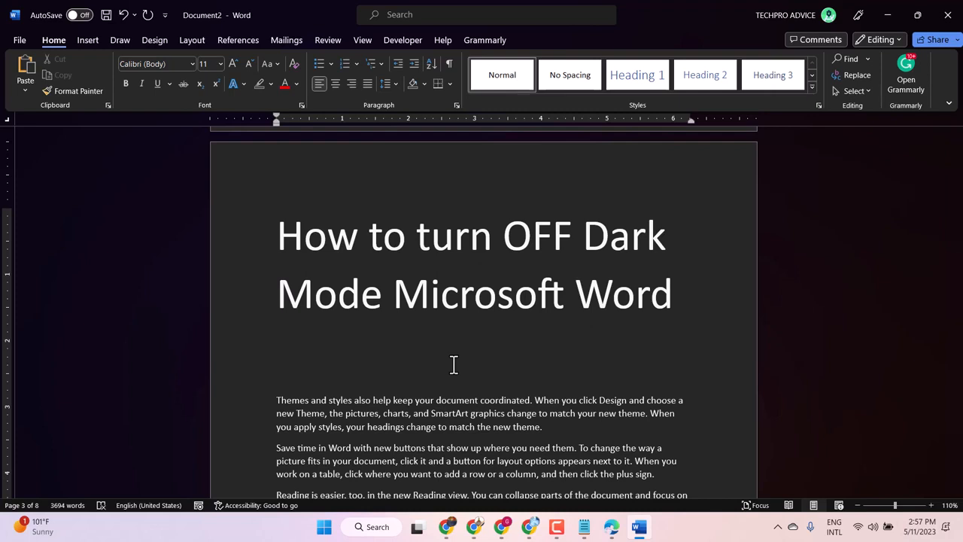
# - Open File > Account, where the Office Theme currently shows Black
pyautogui.click(300, 338)
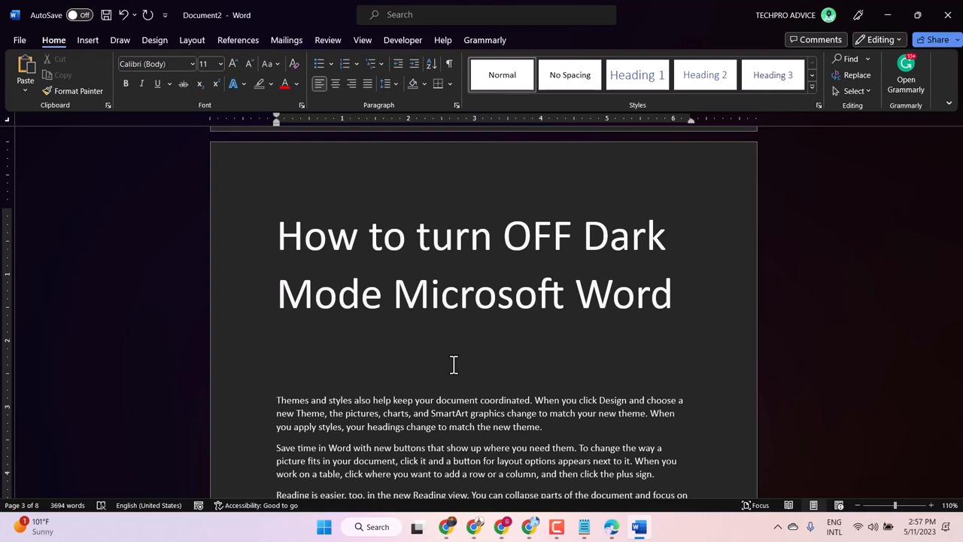
pyautogui.moveTo(24, 40)
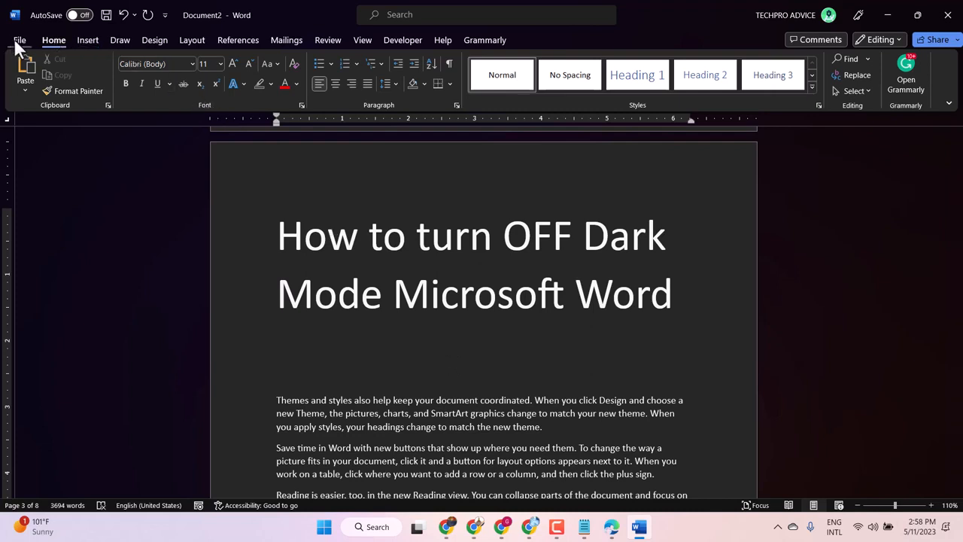
pyautogui.click(28, 40)
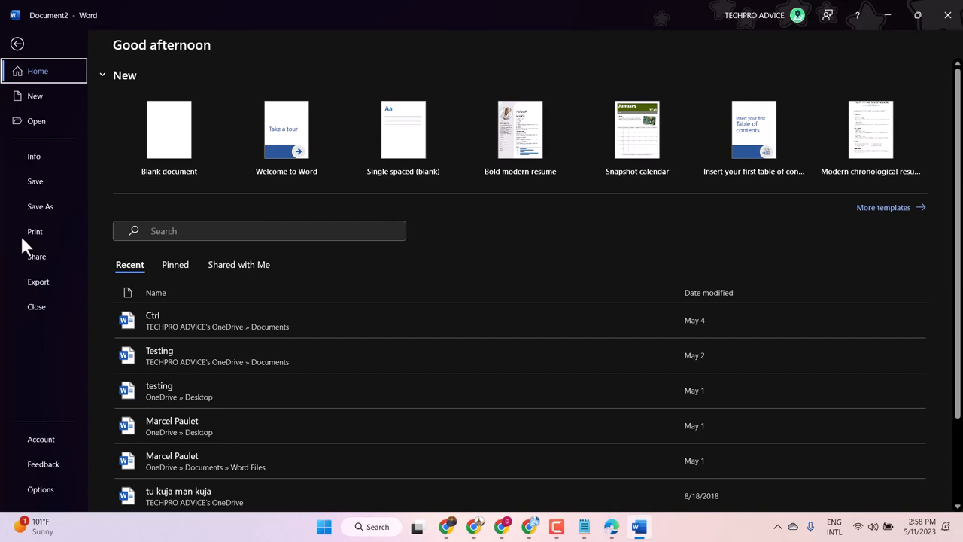
pyautogui.moveTo(46, 446)
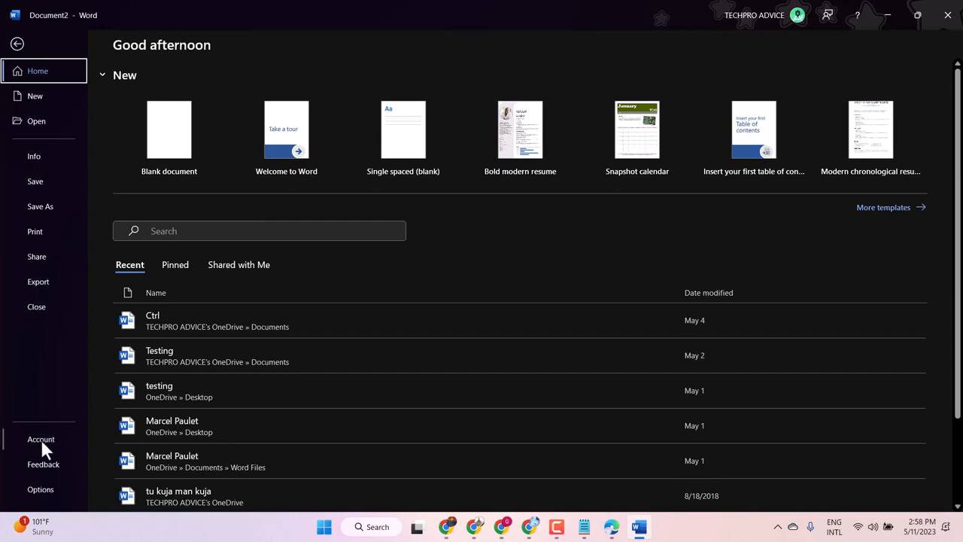
pyautogui.click(40, 439)
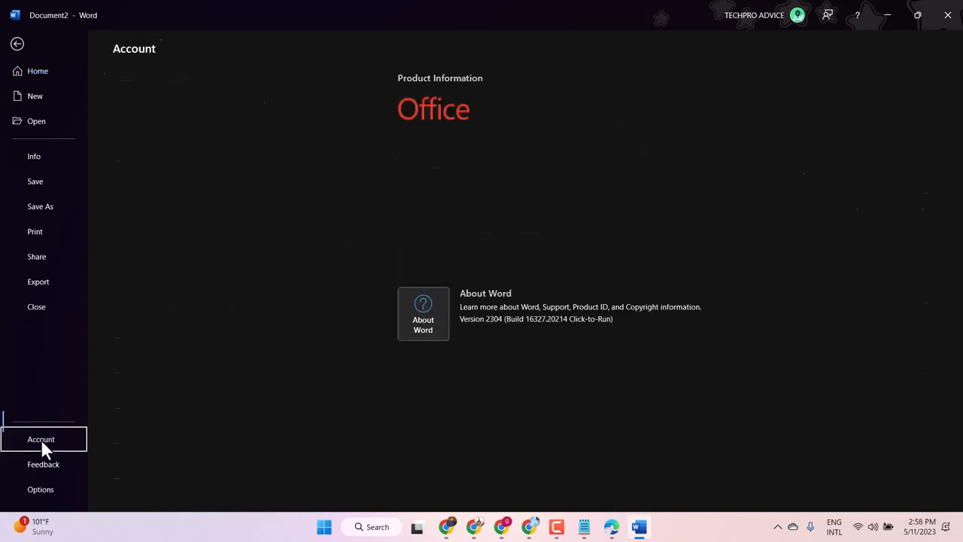
pyautogui.click(41, 438)
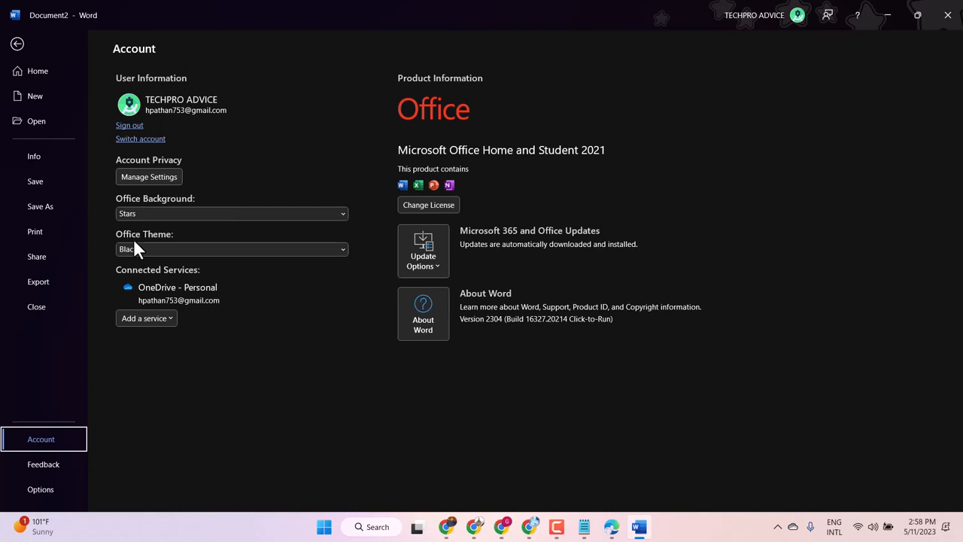
# - Switch the Office Theme from Black to Colorful
pyautogui.click(231, 249)
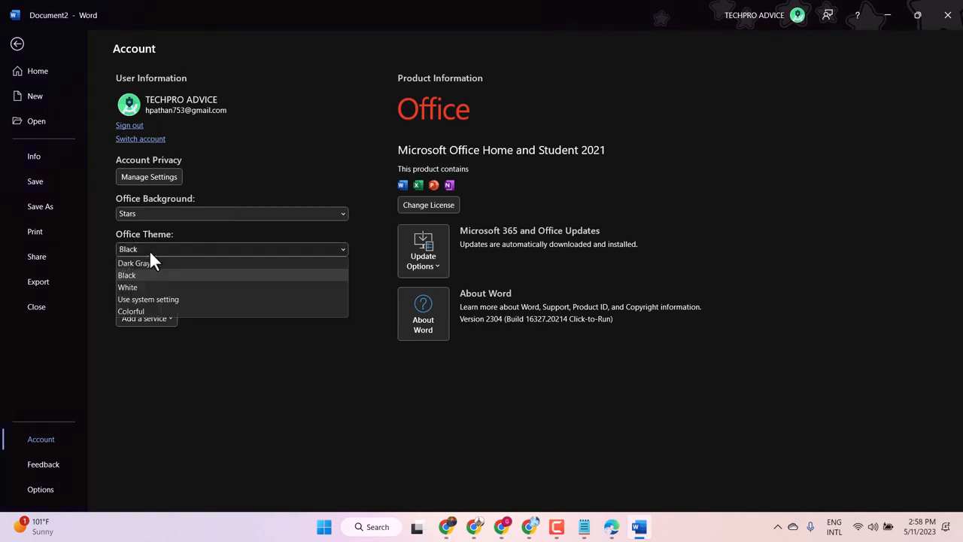
pyautogui.moveTo(146, 274)
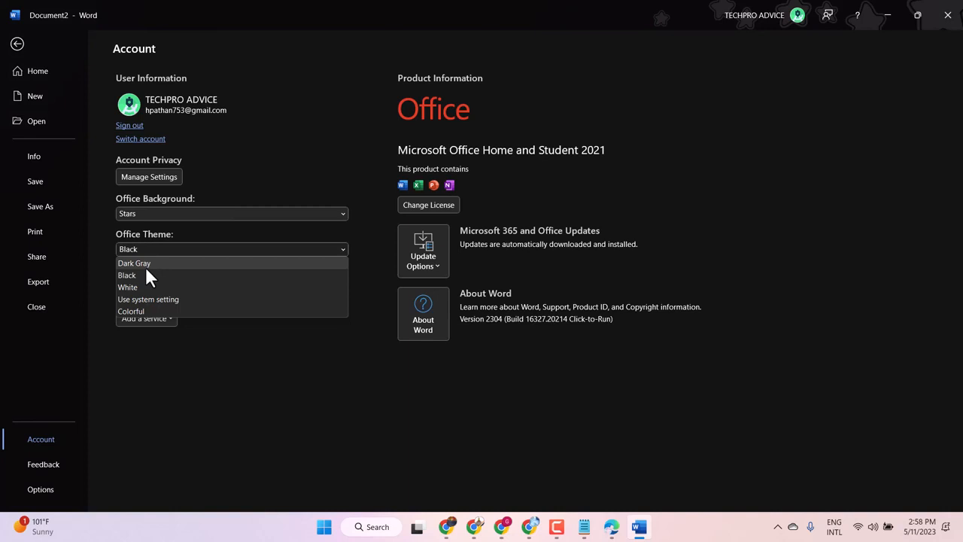
pyautogui.moveTo(135, 311)
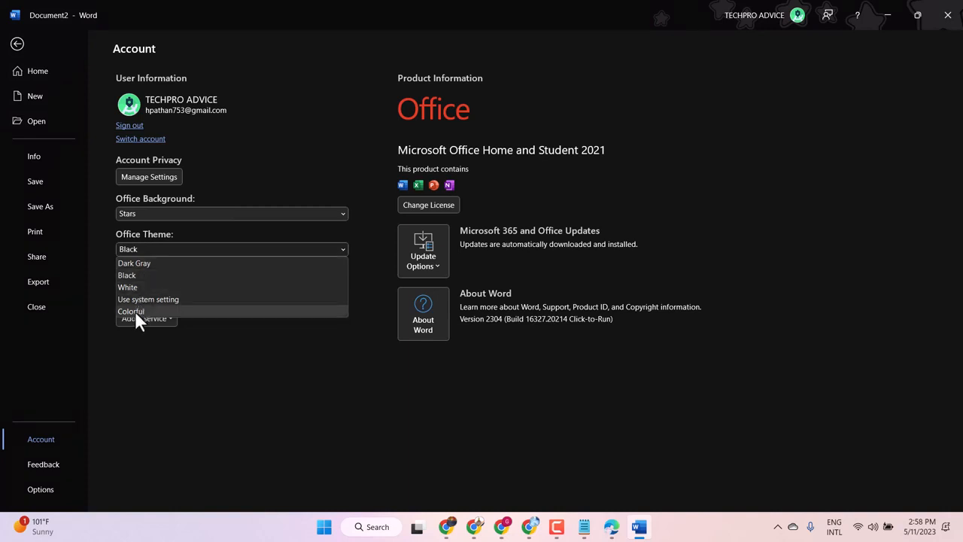
pyautogui.click(131, 310)
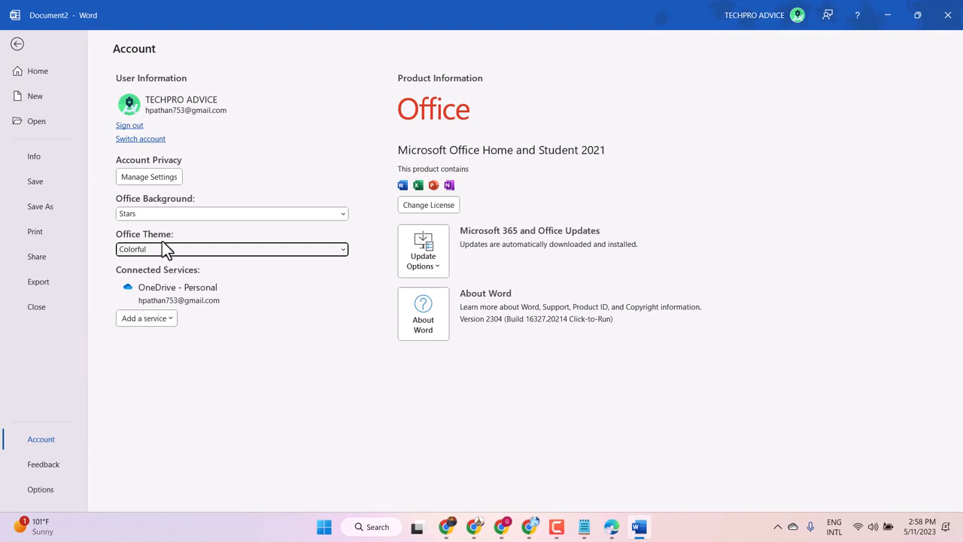
pyautogui.click(231, 249)
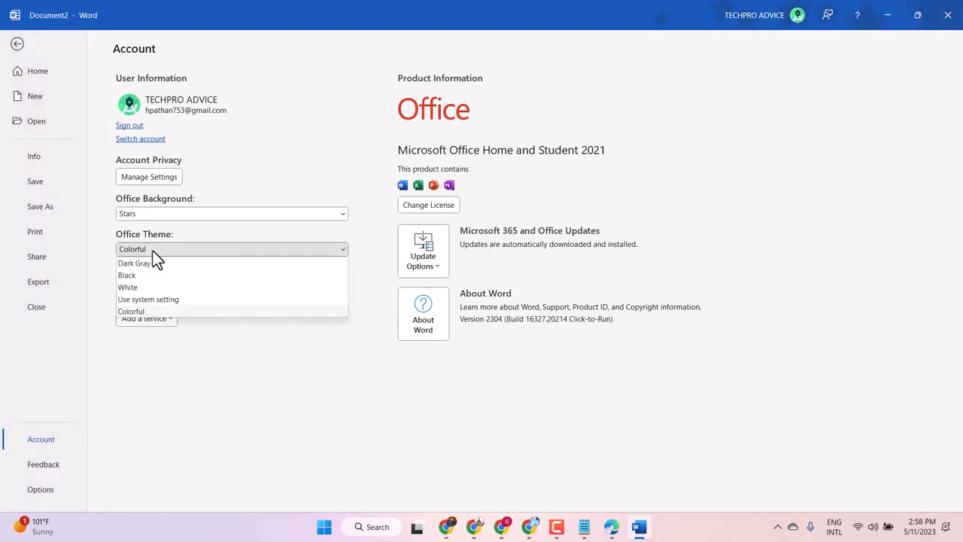
pyautogui.click(130, 310)
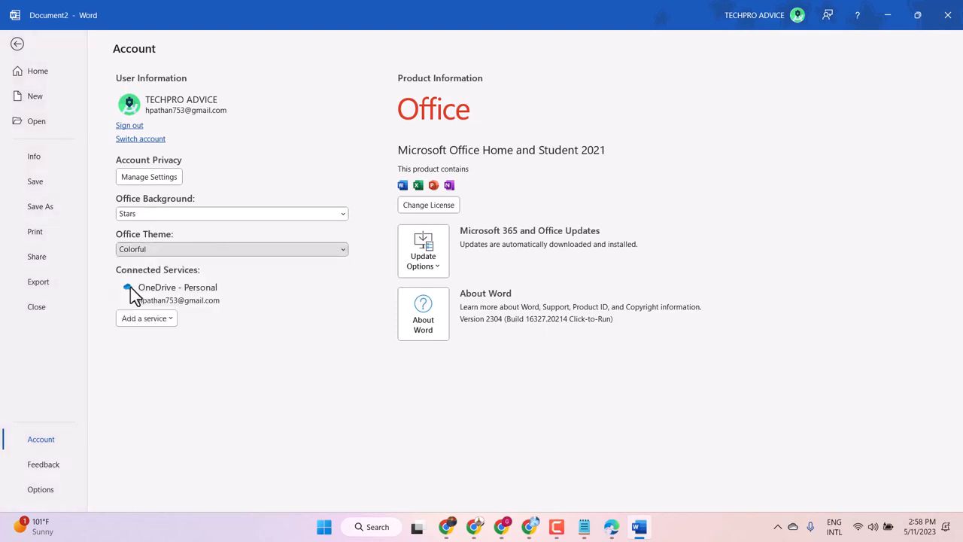
# - Recheck the theme options, keep Colorful, and return to the light-mode document
pyautogui.click(231, 249)
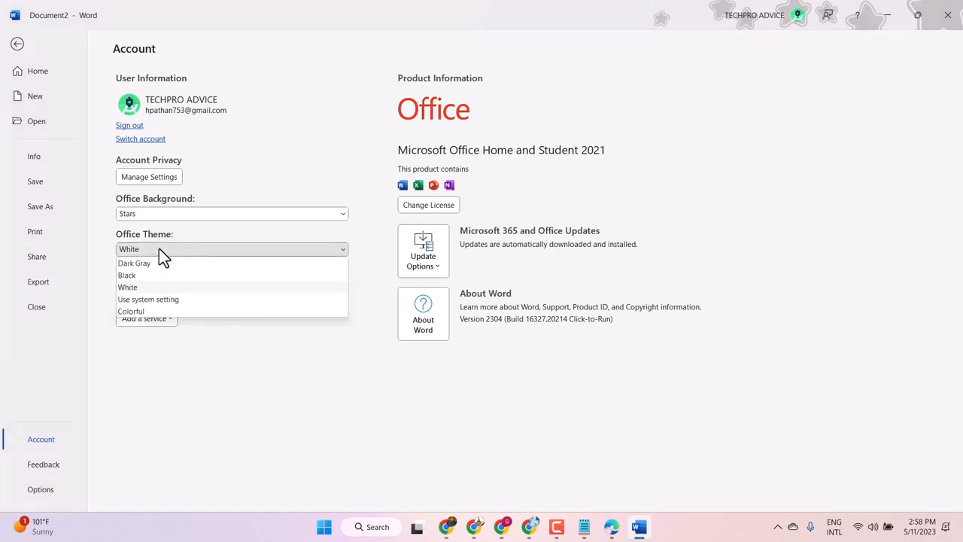
pyautogui.moveTo(156, 295)
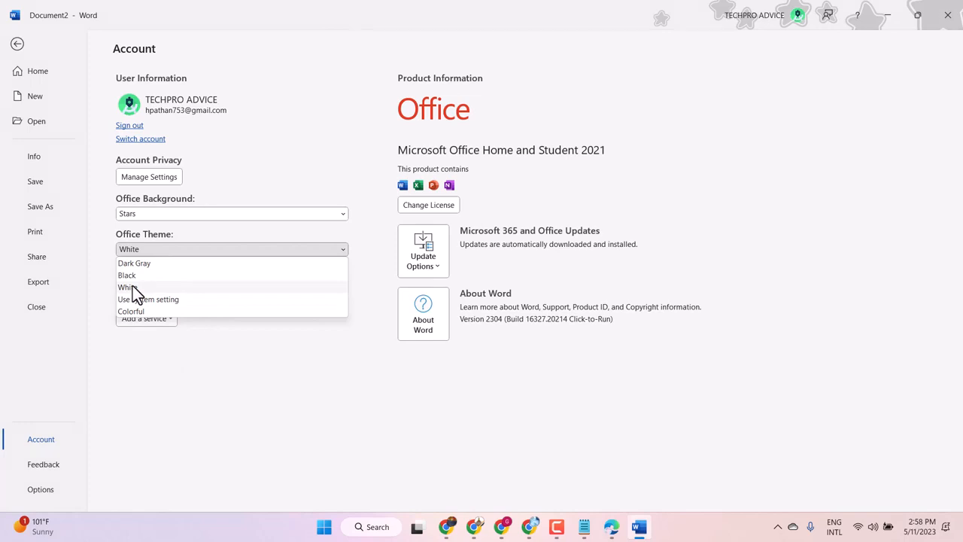
pyautogui.click(131, 311)
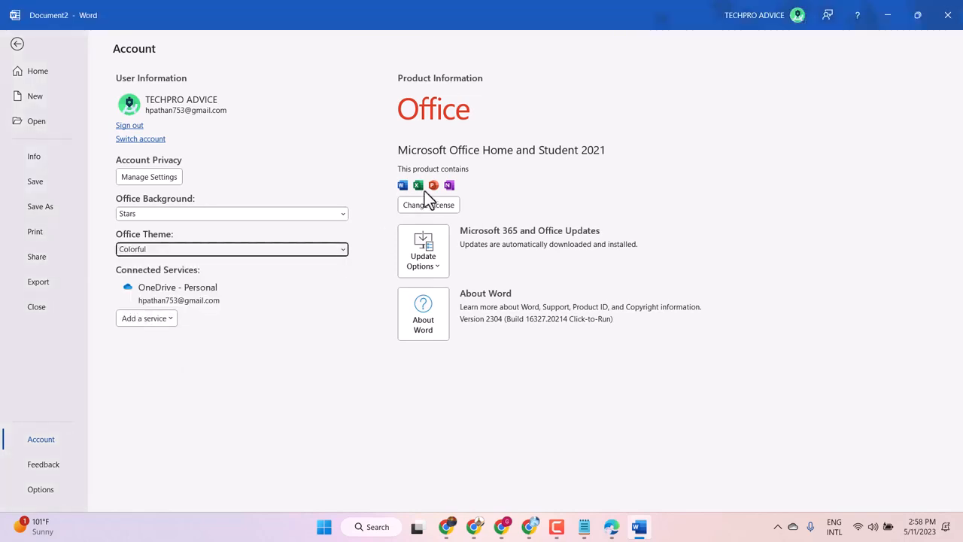
pyautogui.moveTo(21, 48)
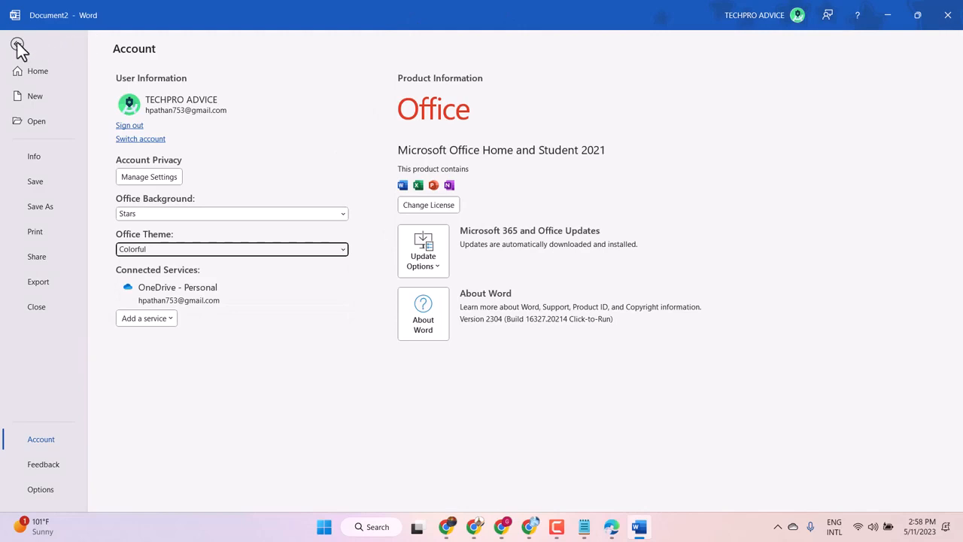
pyautogui.click(19, 49)
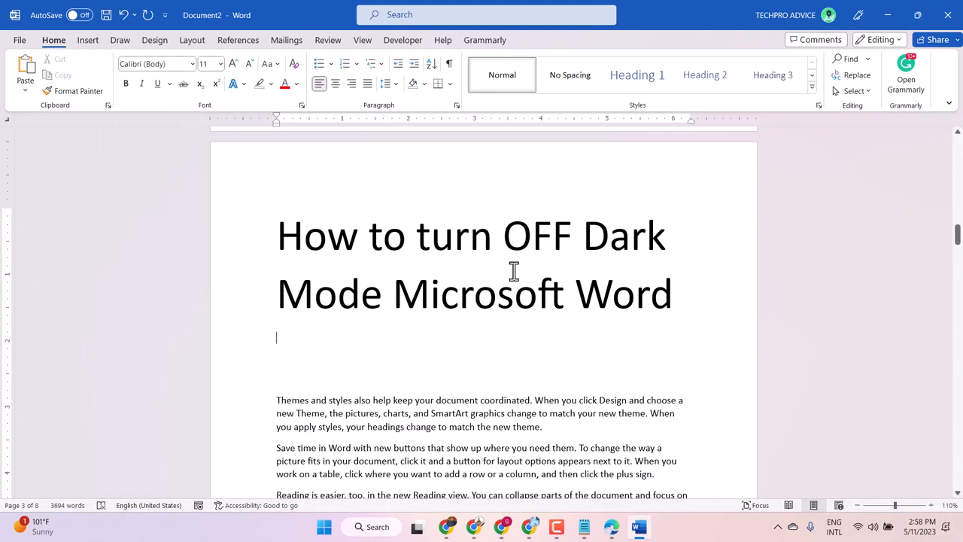
pyautogui.moveTo(429, 255)
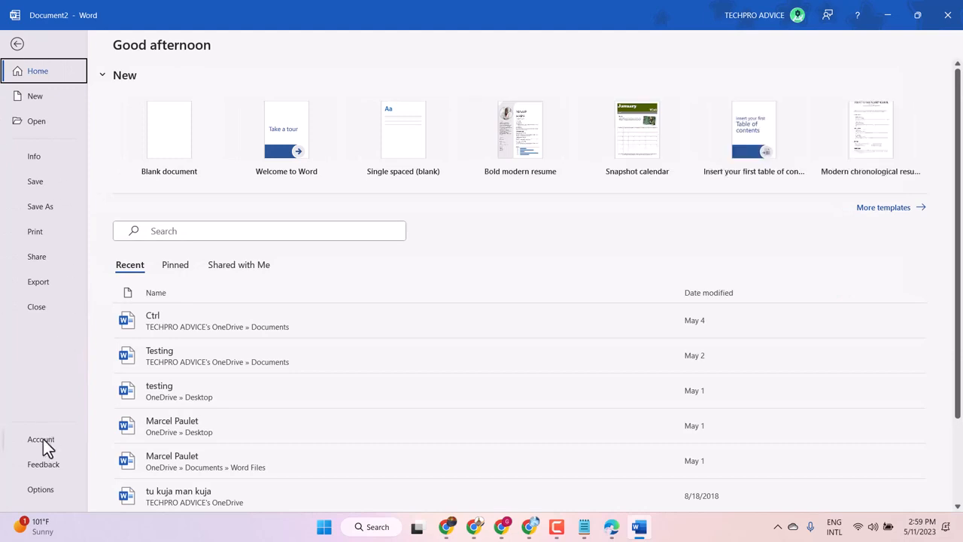
# - Reopen Account and list the Office Theme options, Colorful still selected
pyautogui.click(41, 439)
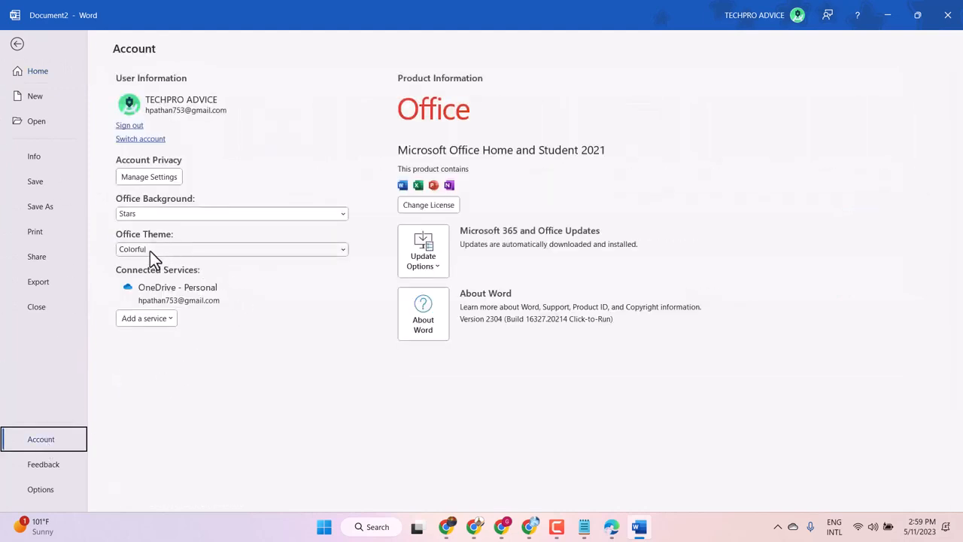
pyautogui.moveTo(143, 251)
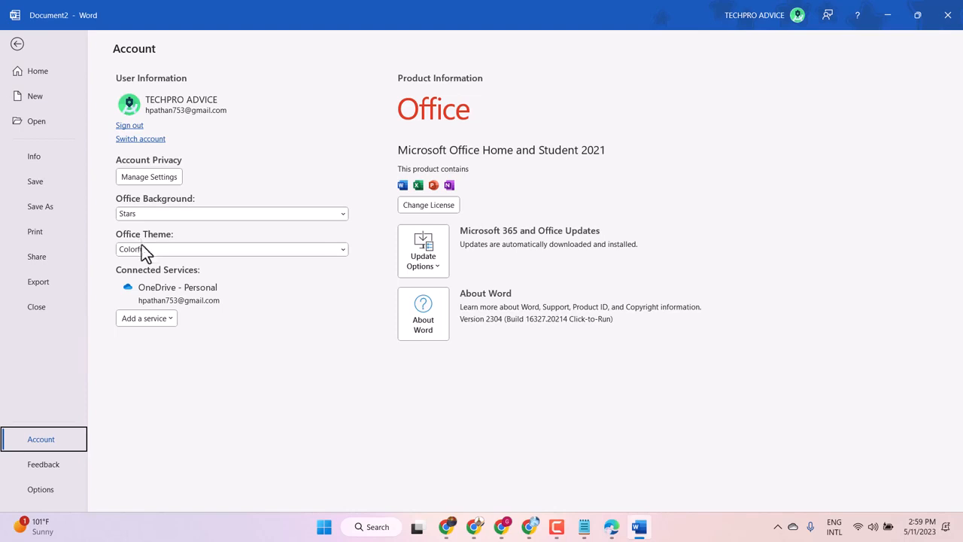
pyautogui.click(231, 249)
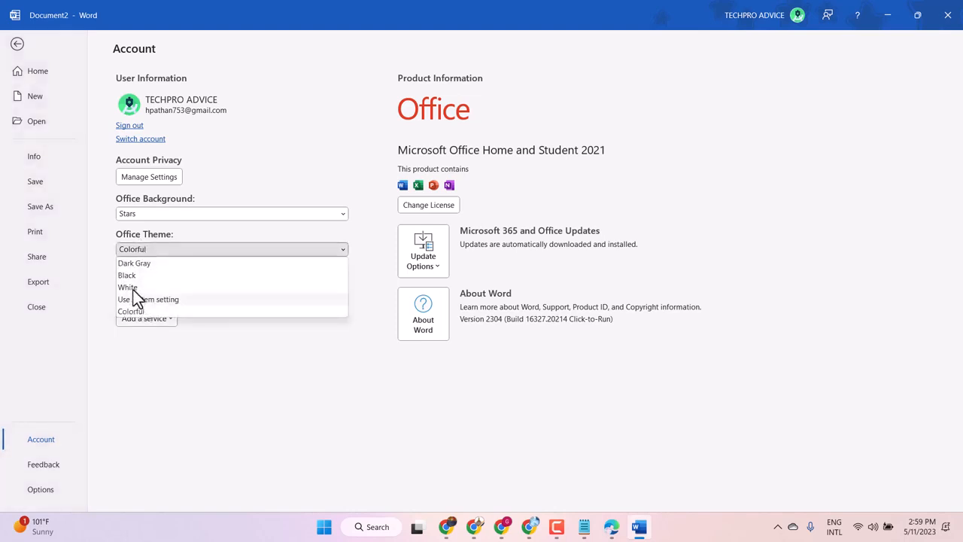